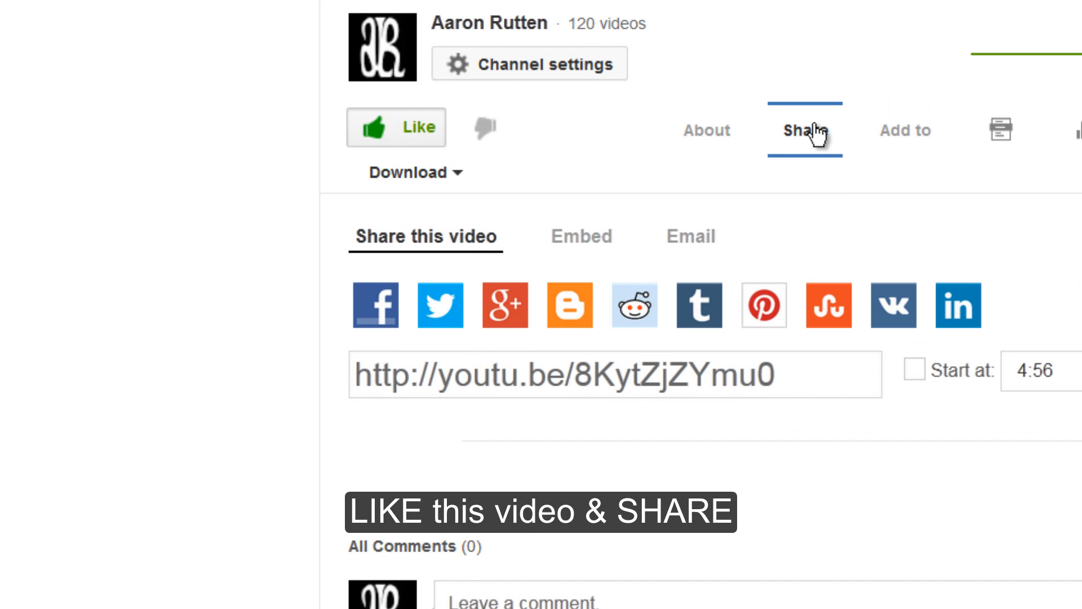
pyautogui.moveTo(374, 305)
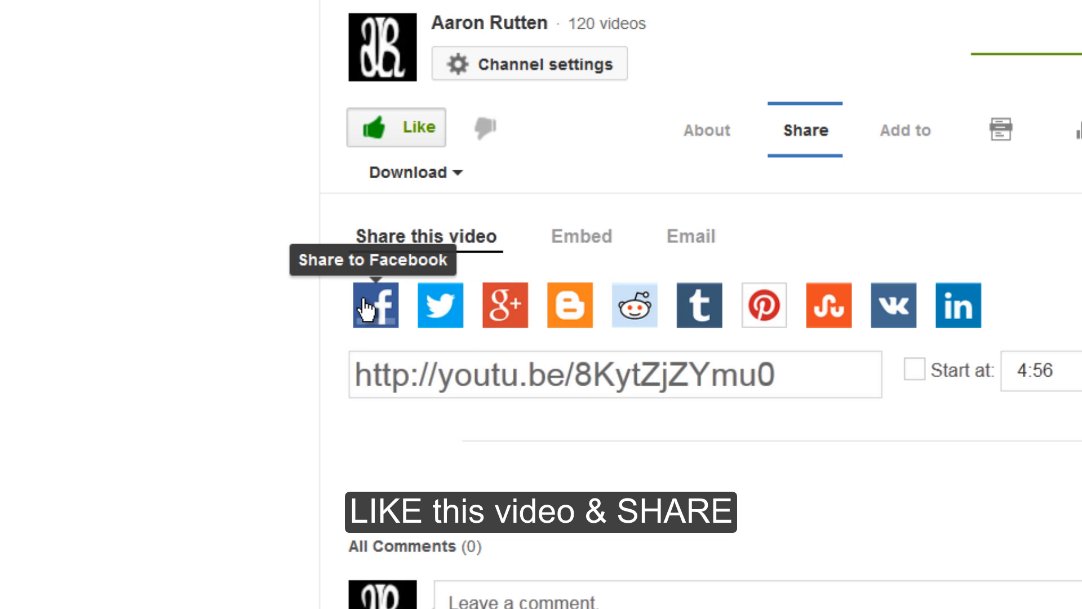